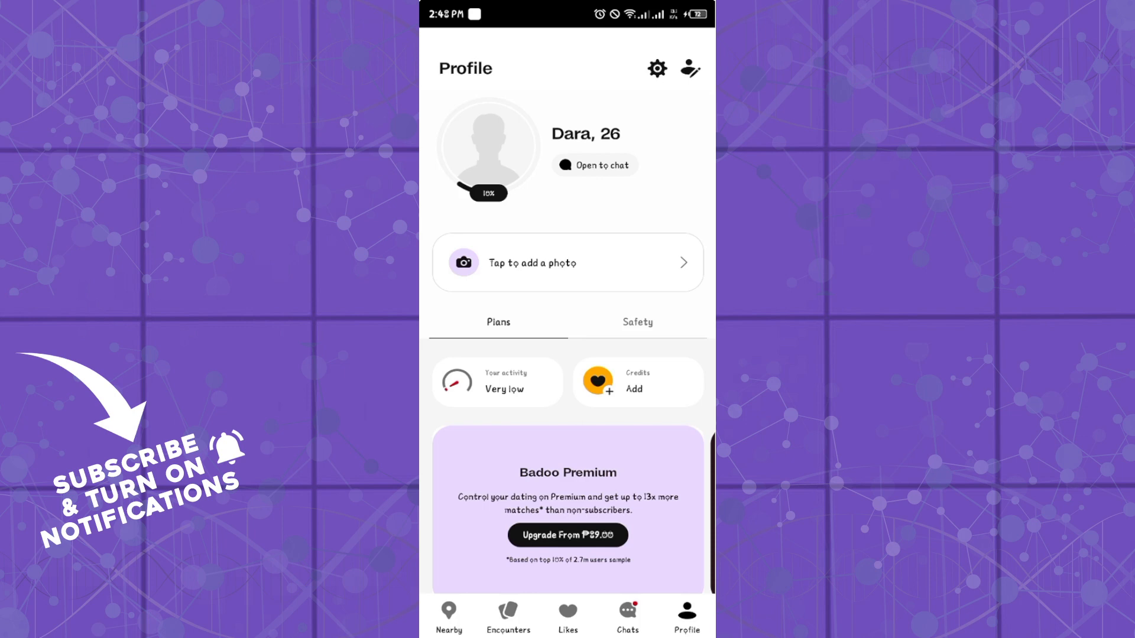
click(508, 616)
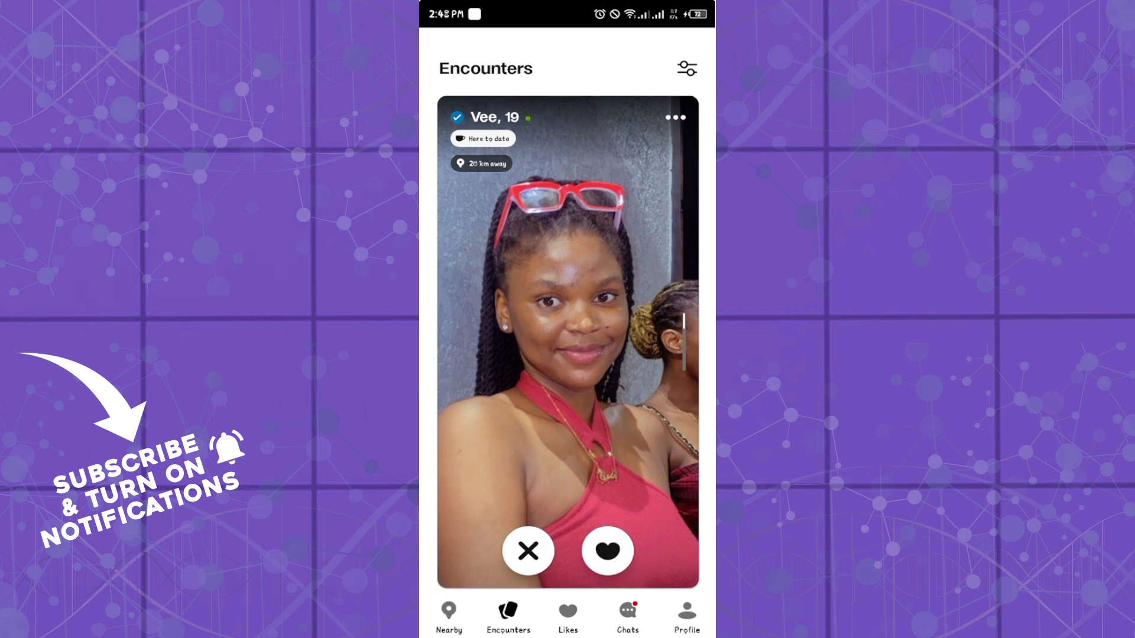
click(685, 616)
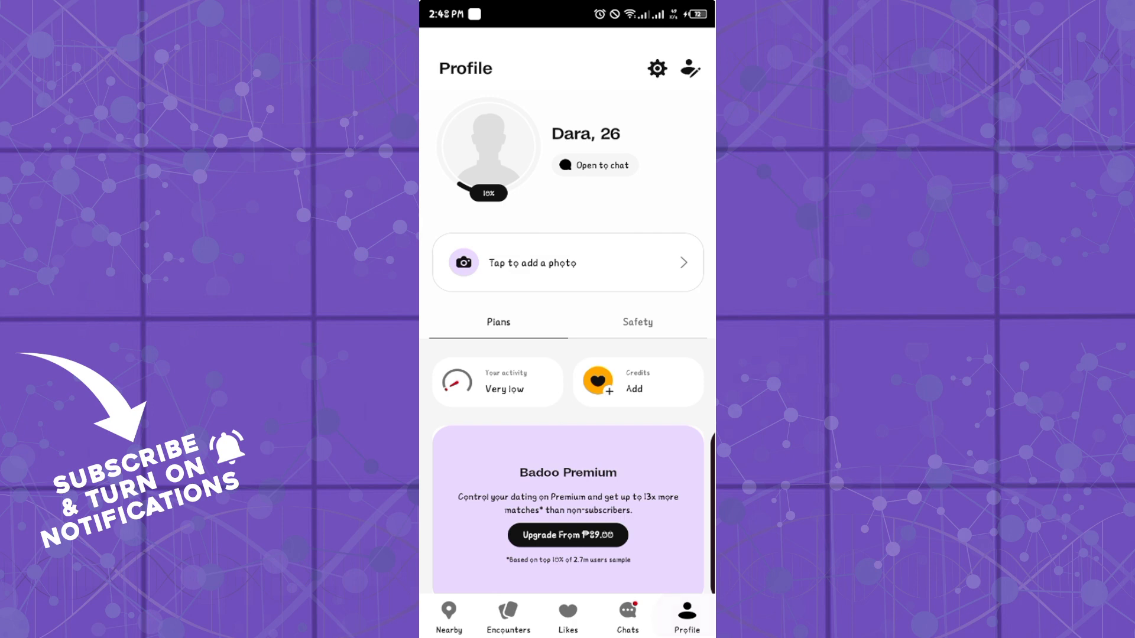
click(568, 263)
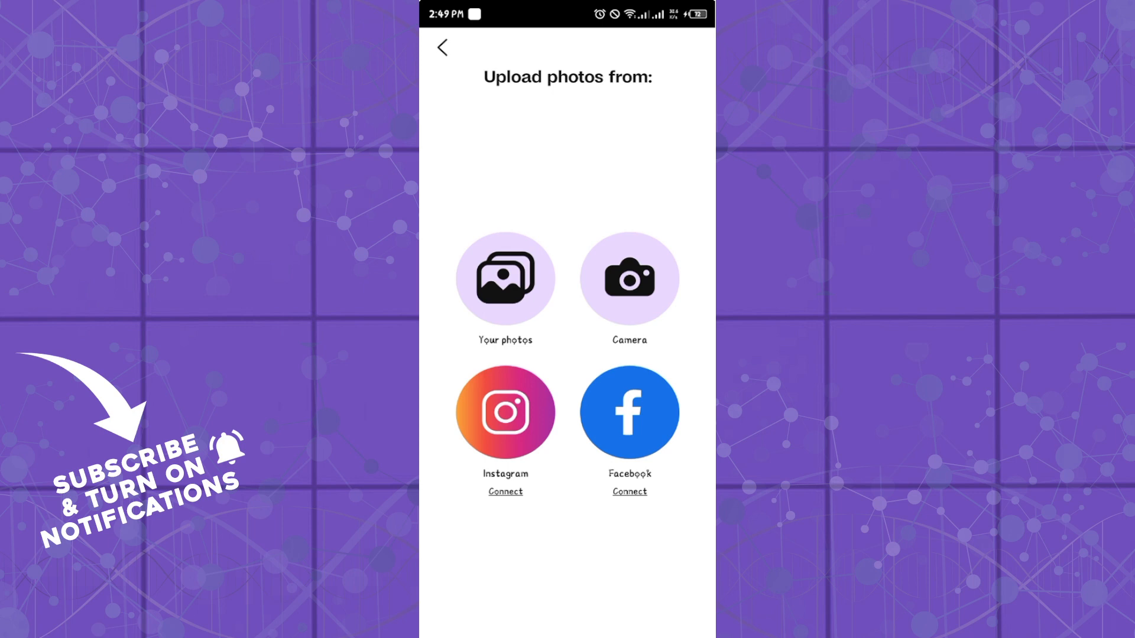
click(442, 47)
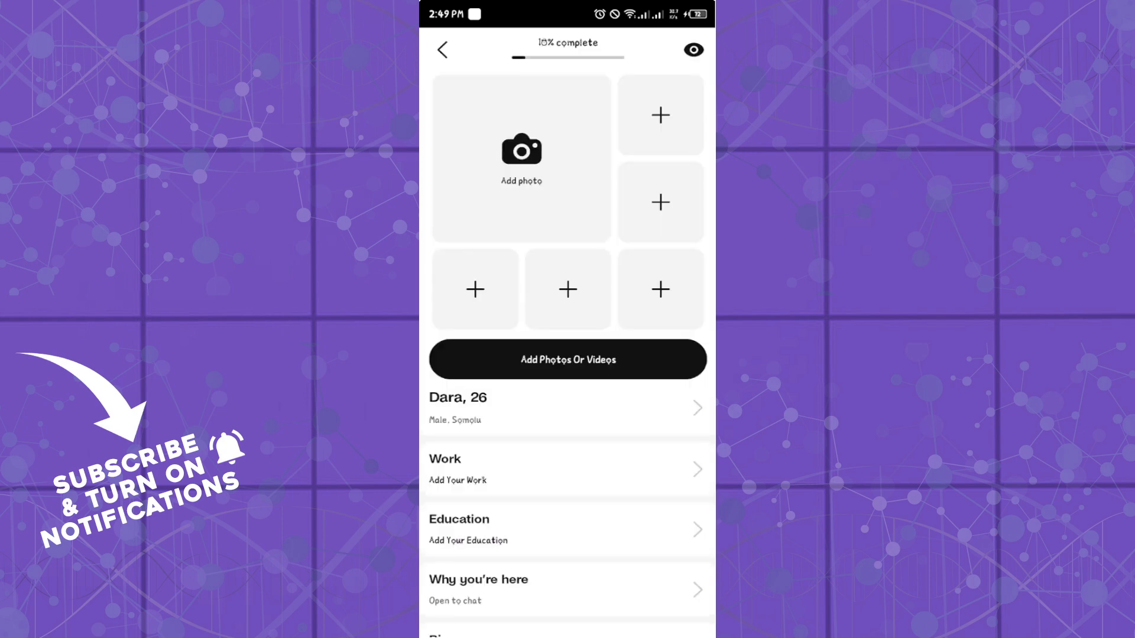
click(442, 50)
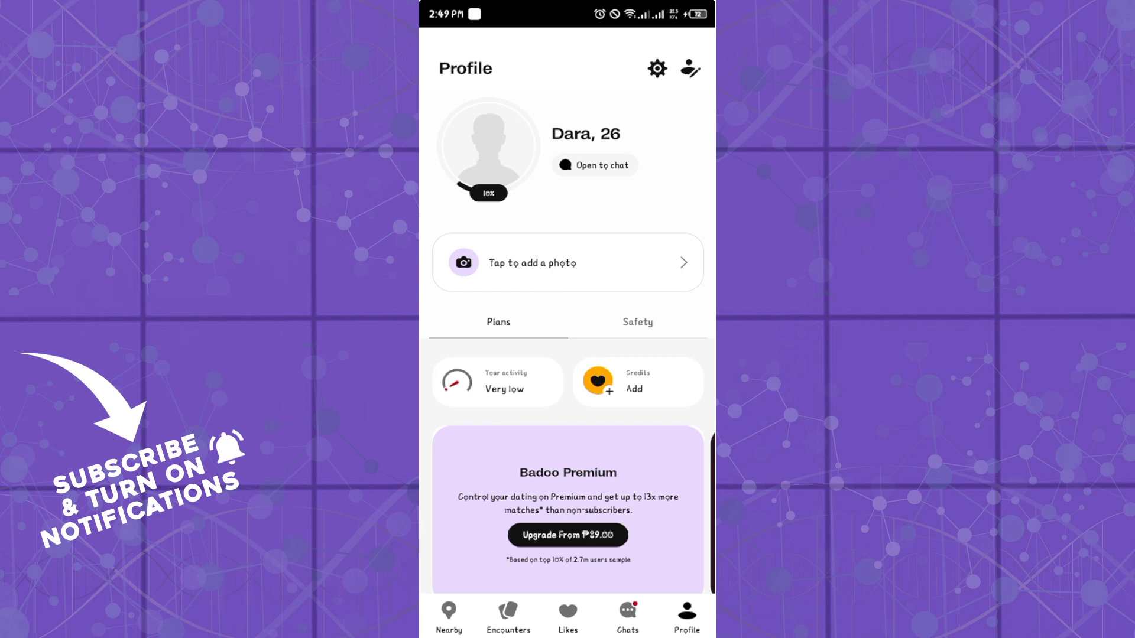